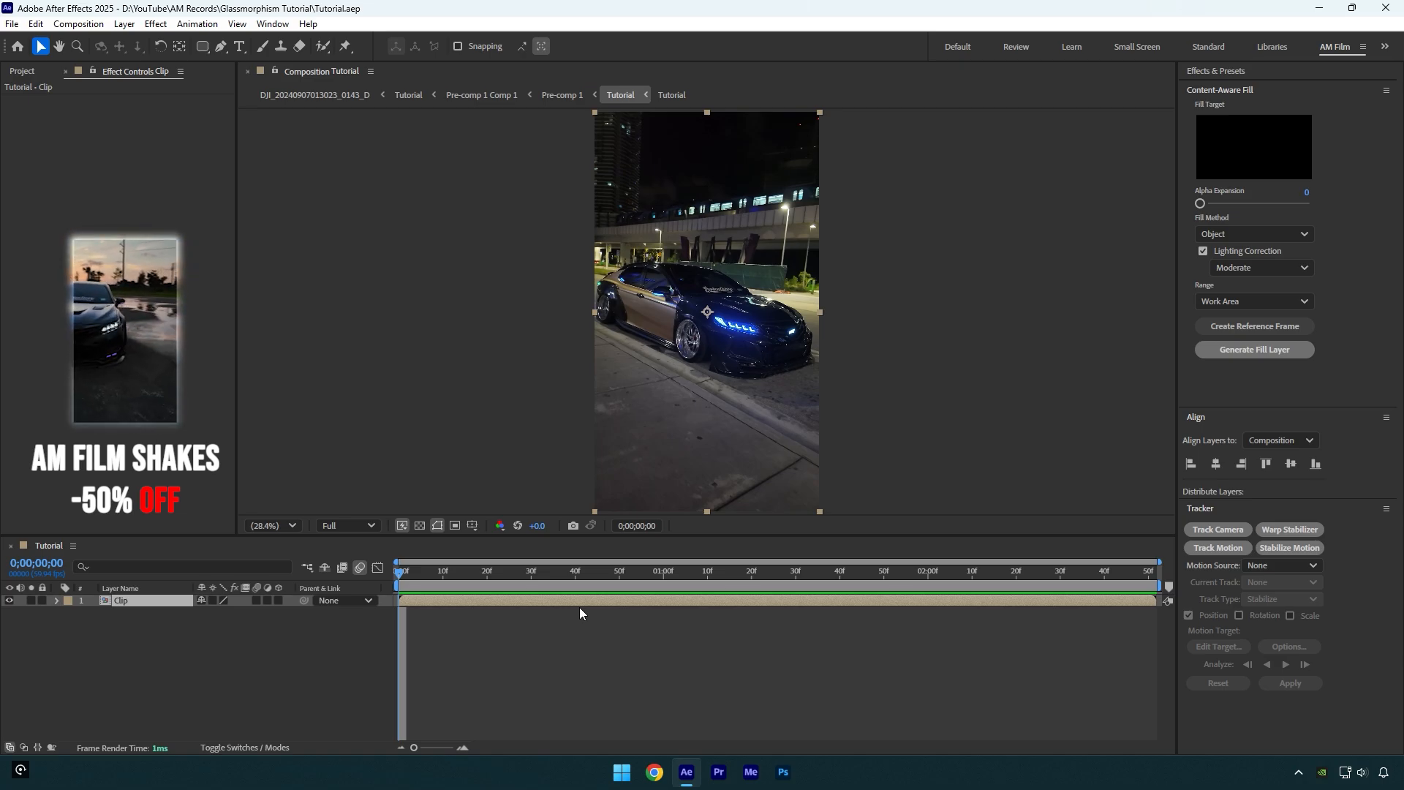
- Add a new solid layer named Glass over the clip from the timeline menu
right_click(581, 613)
type("Glass")
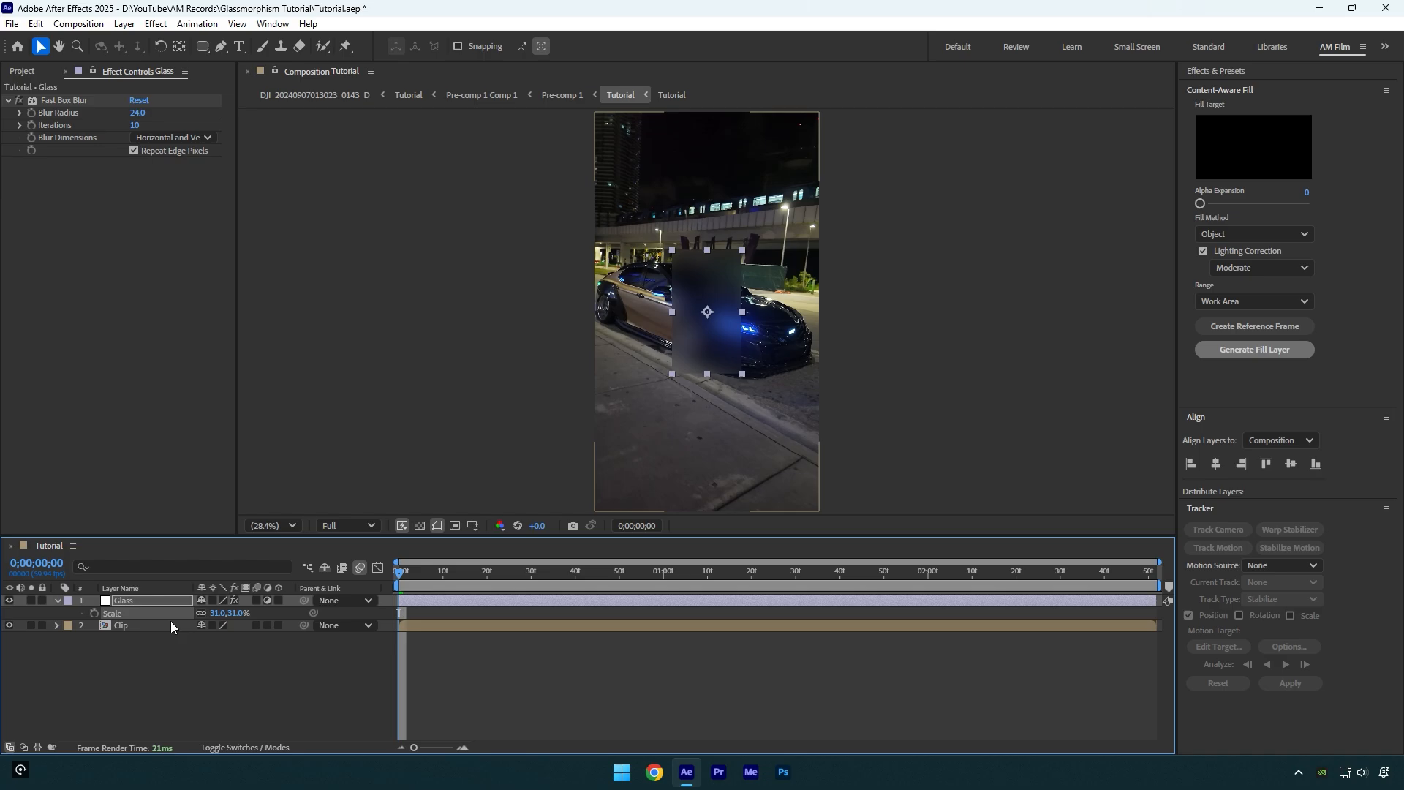
- Rotate the Glass panel 90°, set Blur Radius to 10, and select the panel layer
key("r")
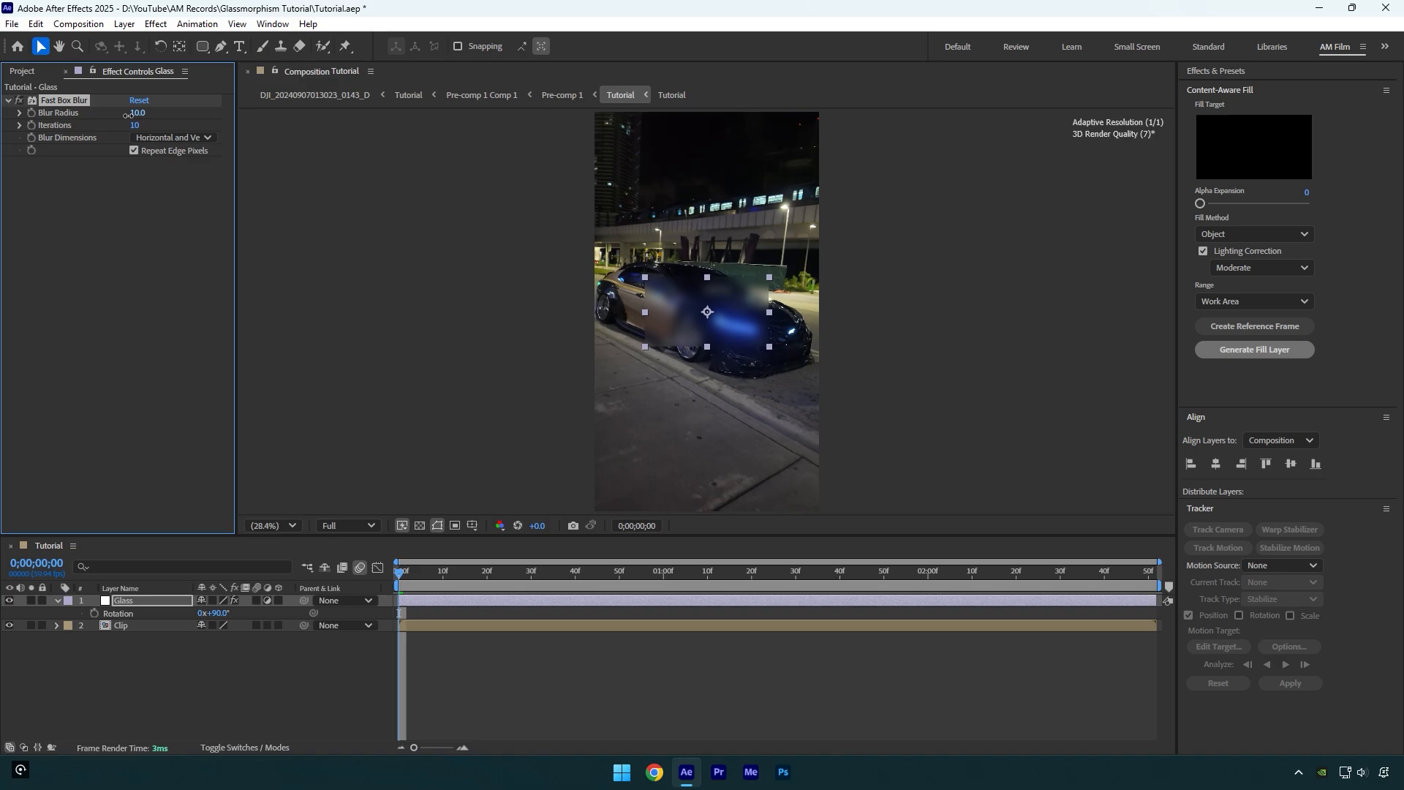
left_click(238, 46)
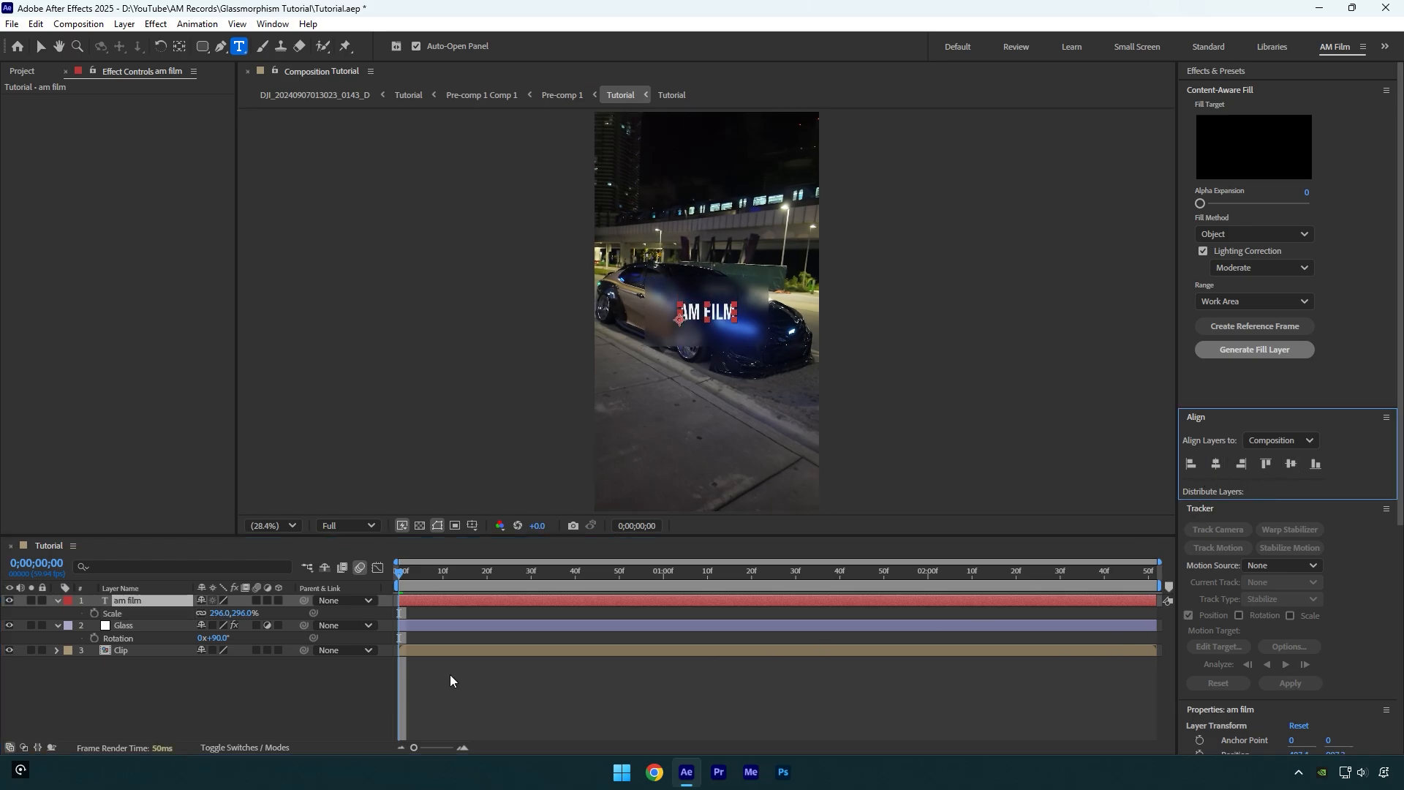
left_click(123, 625)
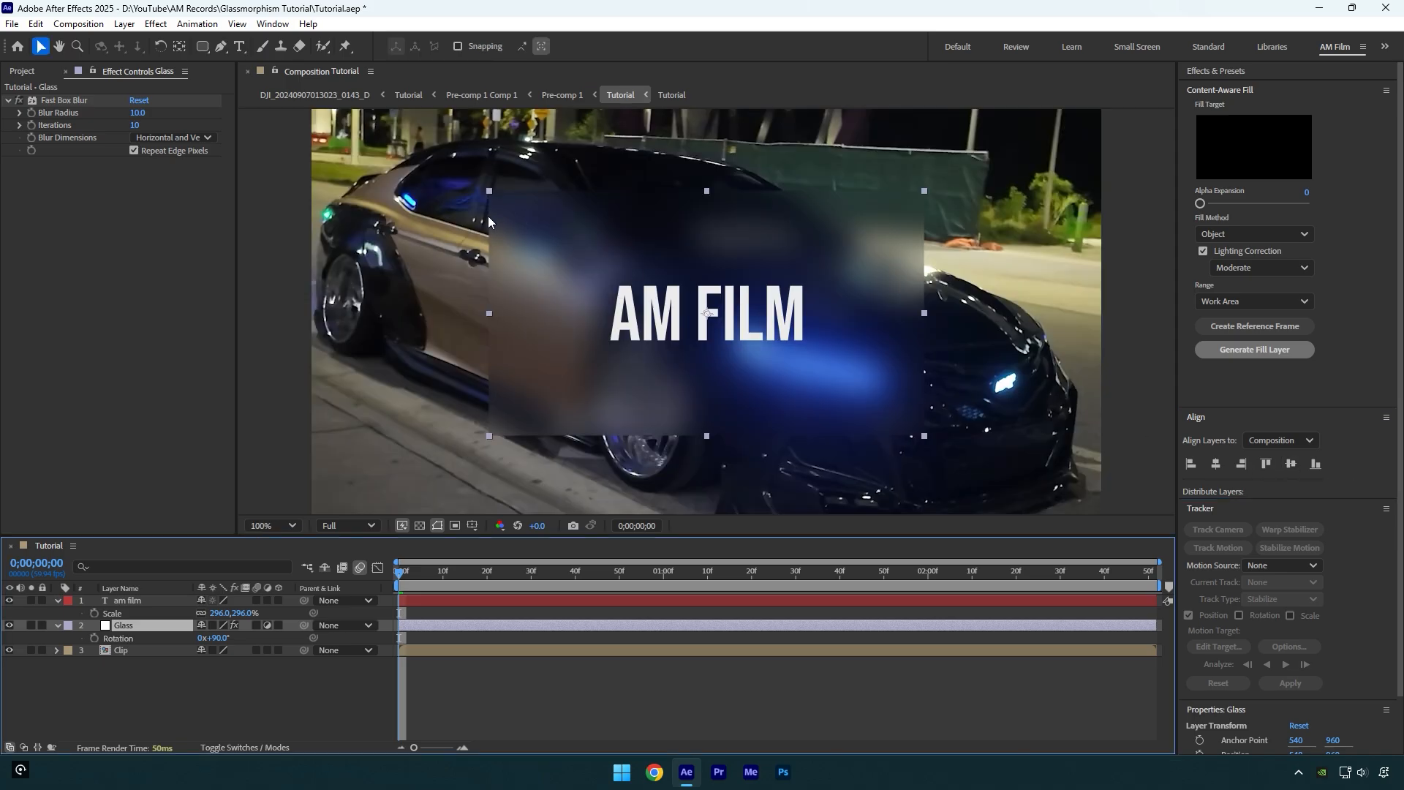
- Apply a Stroke layer style to the Glass panel and collapse the layer properties
right_click(123, 625)
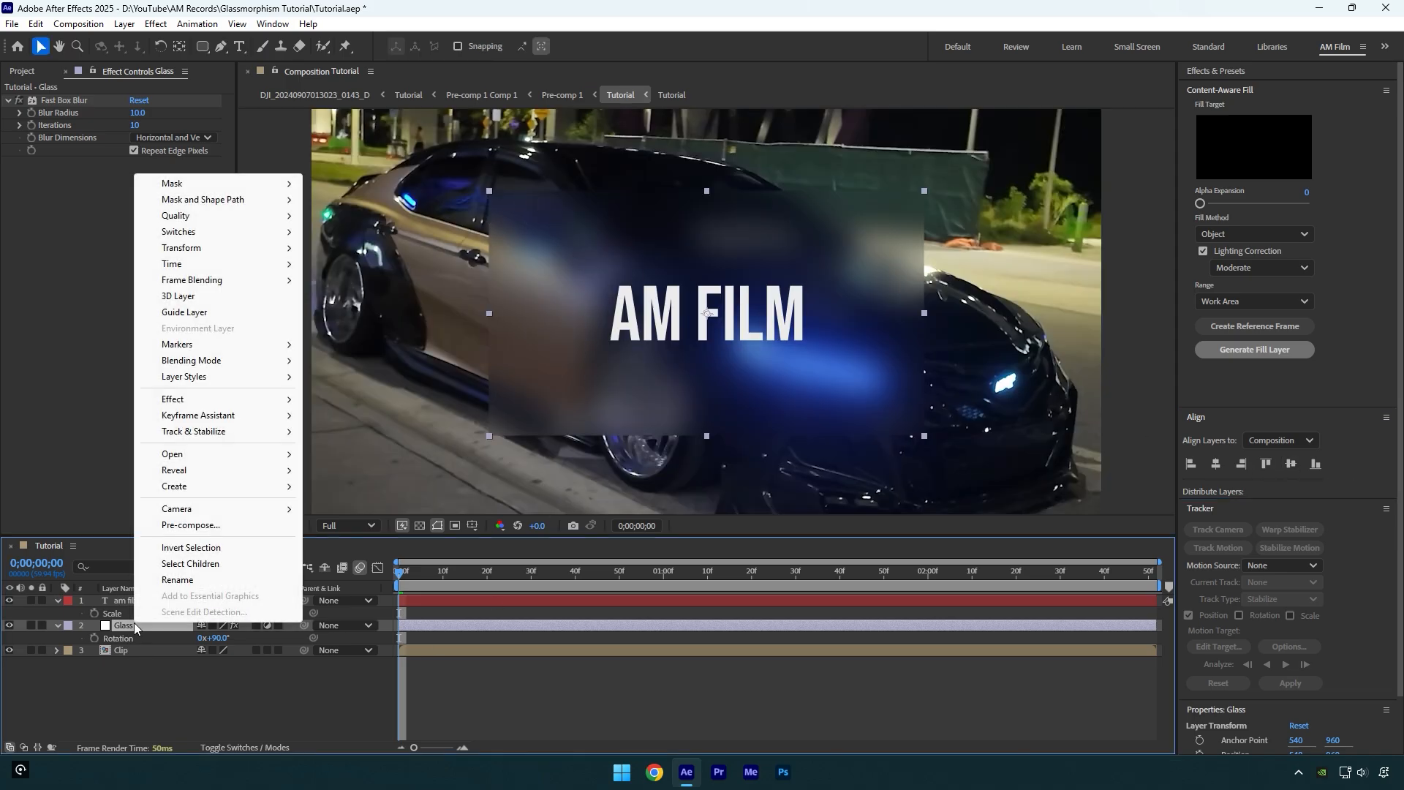
mouse_move(184, 376)
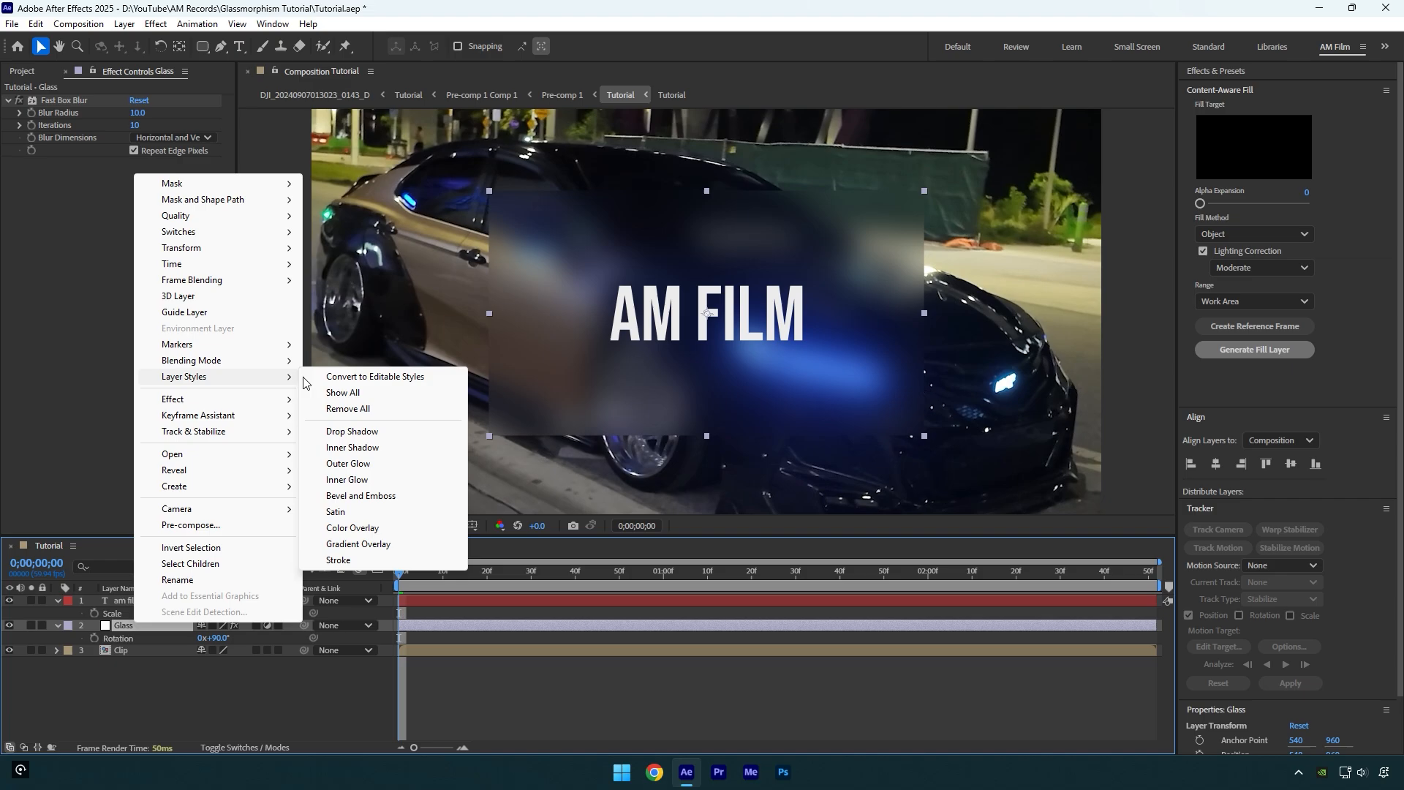
left_click(340, 561)
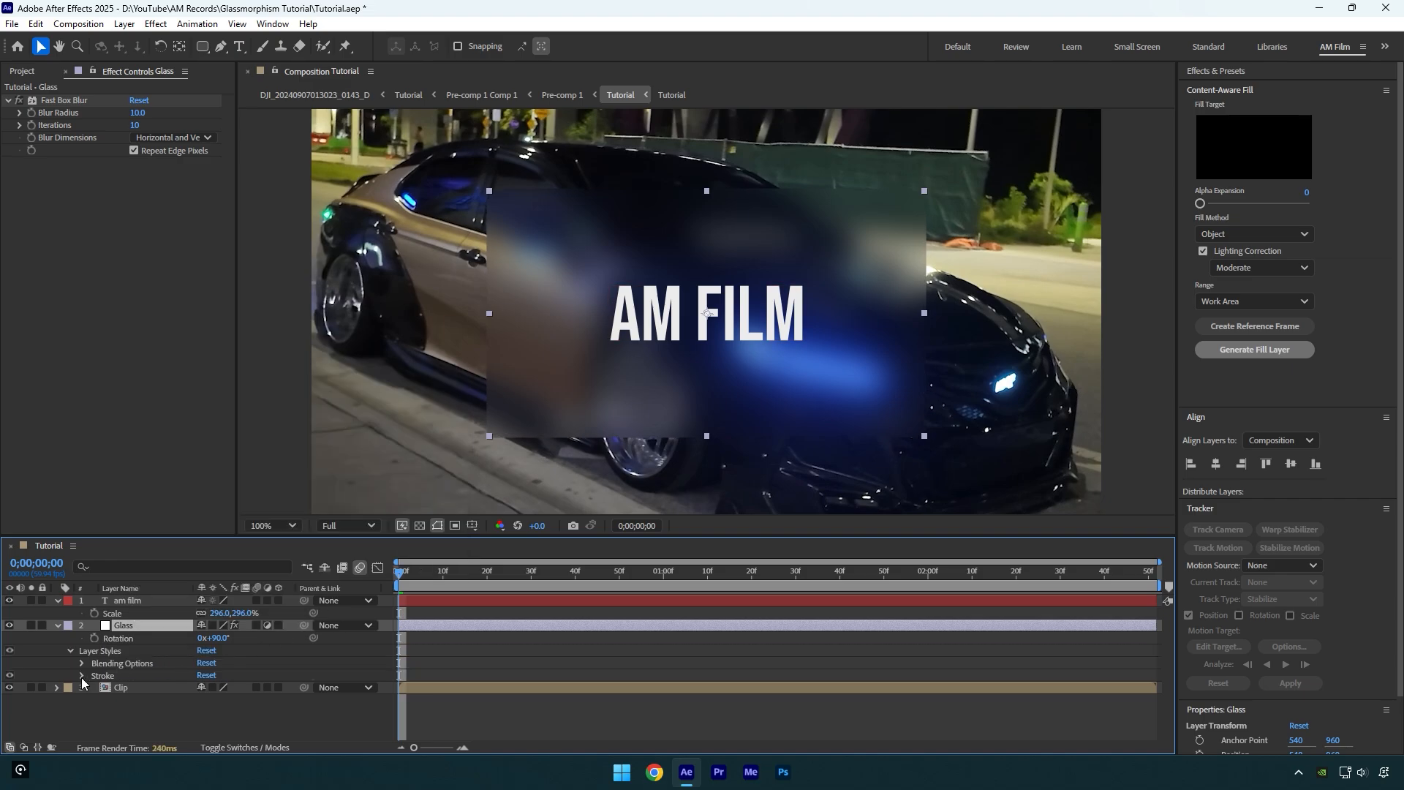
left_click(242, 721)
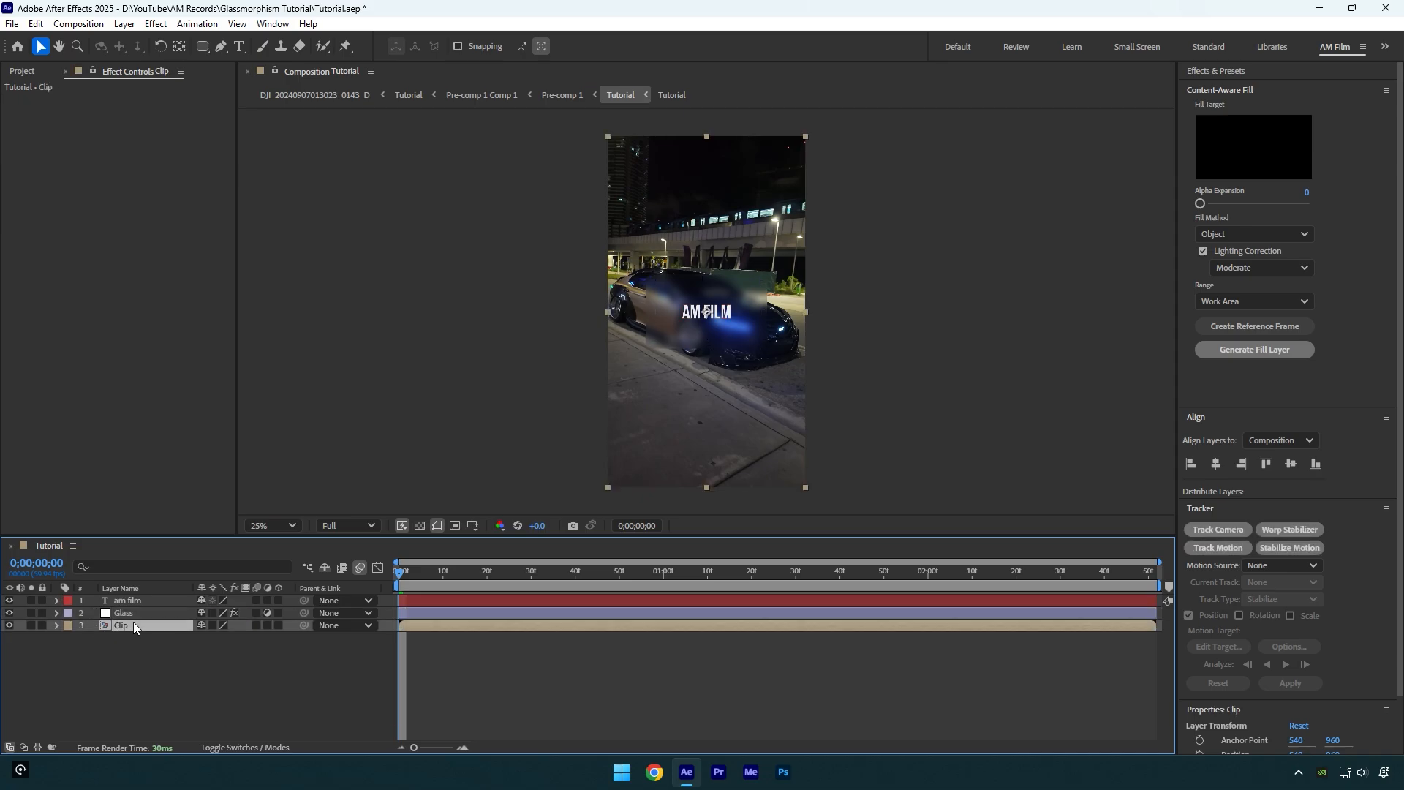
- Run Track Camera on the Clip layer, hide the AM FILM and Glass layers, and pick track points on the car
left_click(1216, 530)
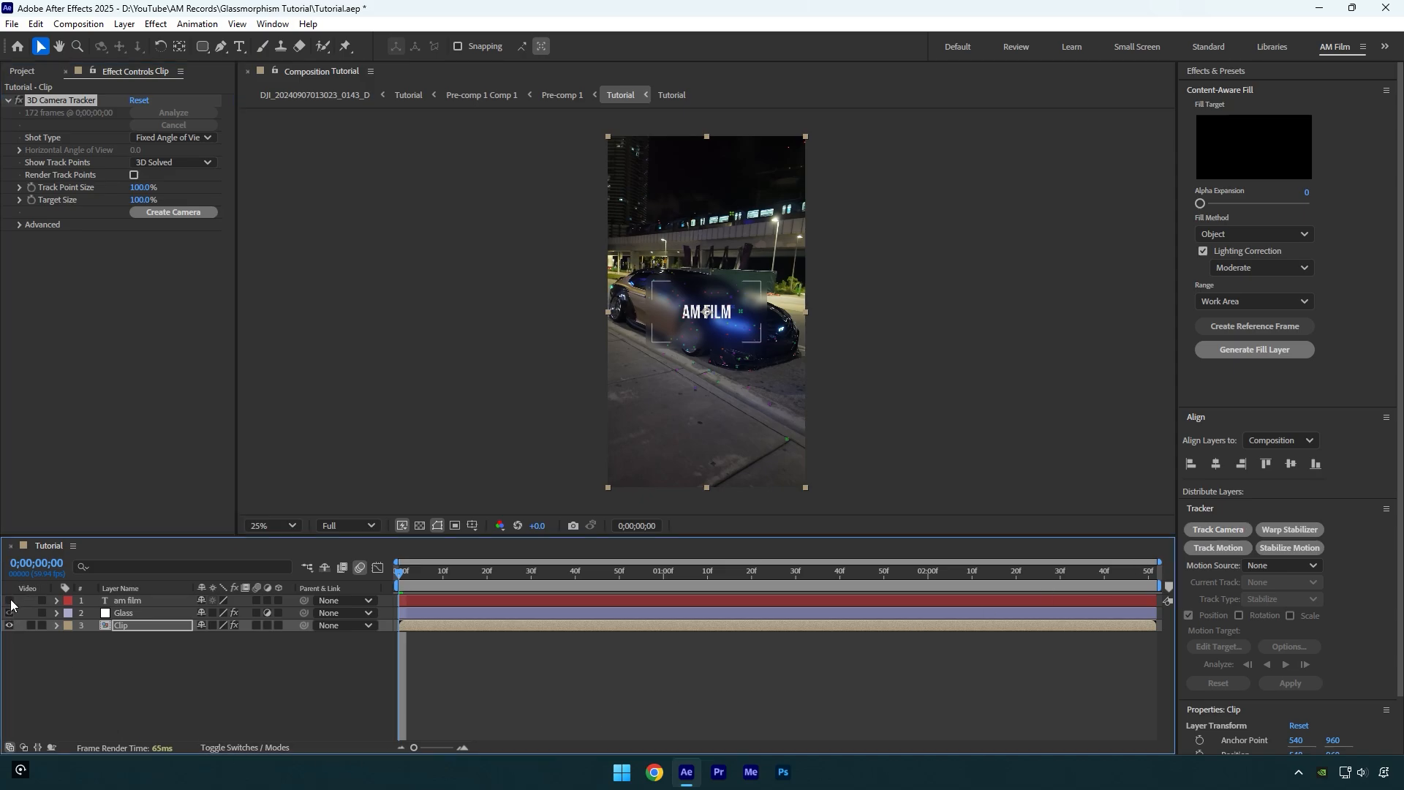
left_click(9, 600)
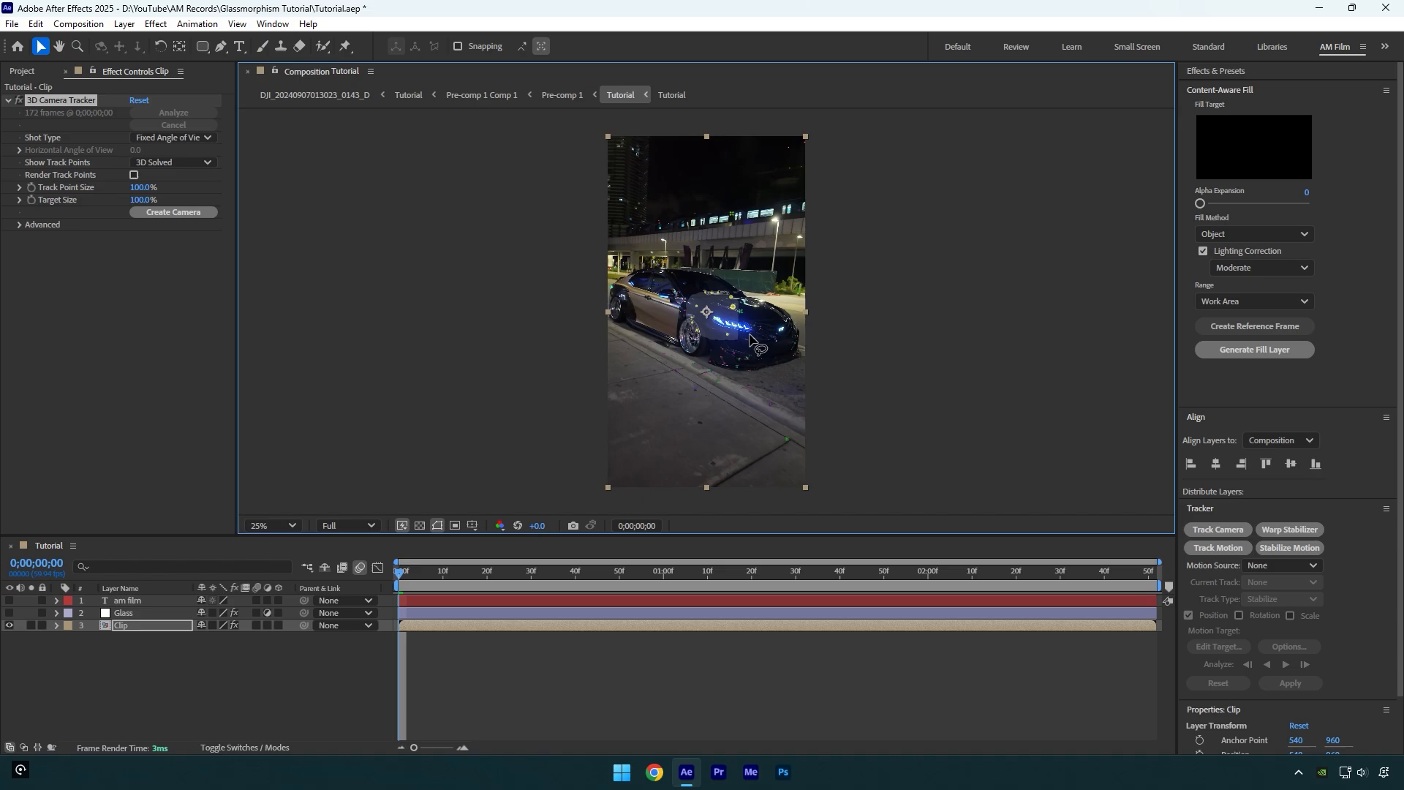
right_click(705, 313)
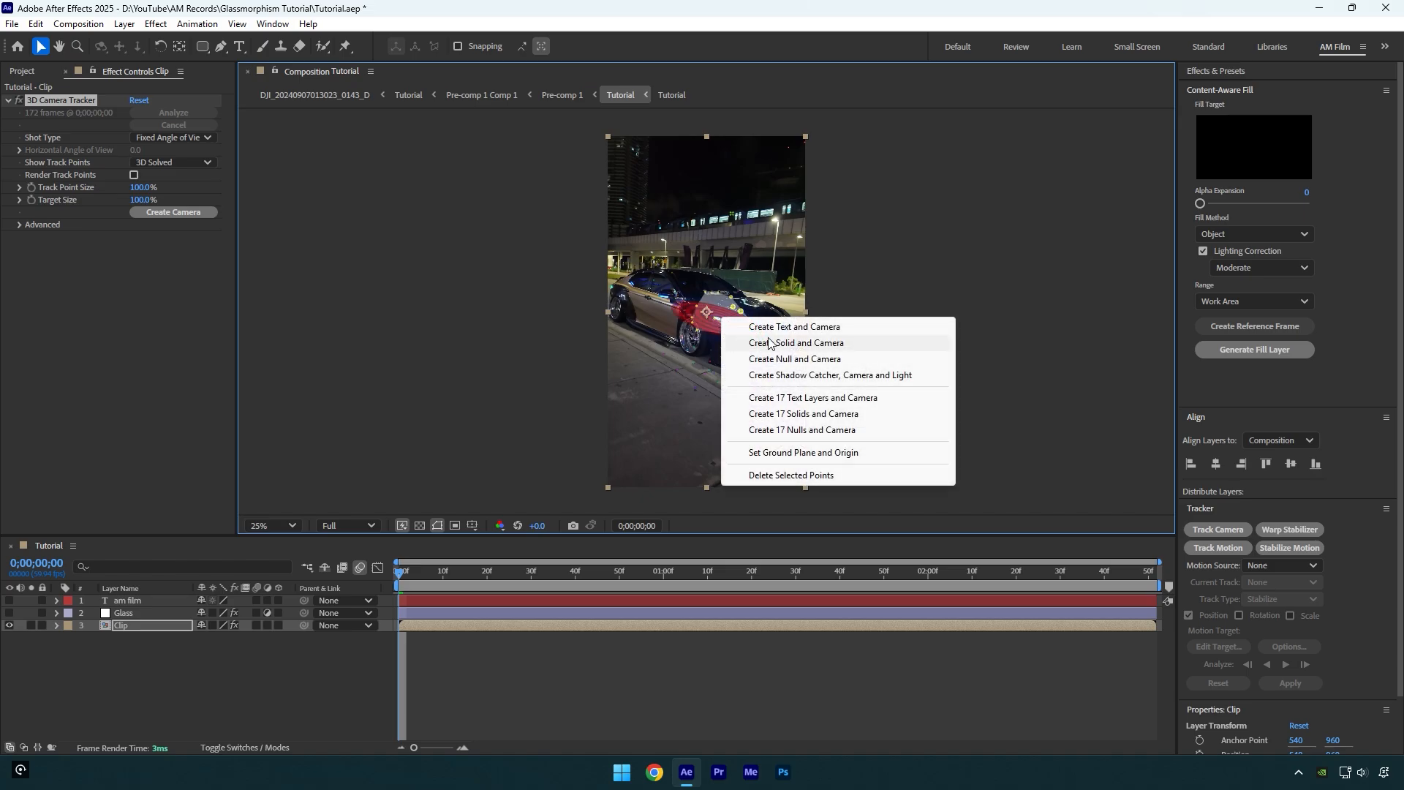
- Create a Track Solid and 3D Tracker Camera from the hood points and show the text and Glass again
left_click(796, 343)
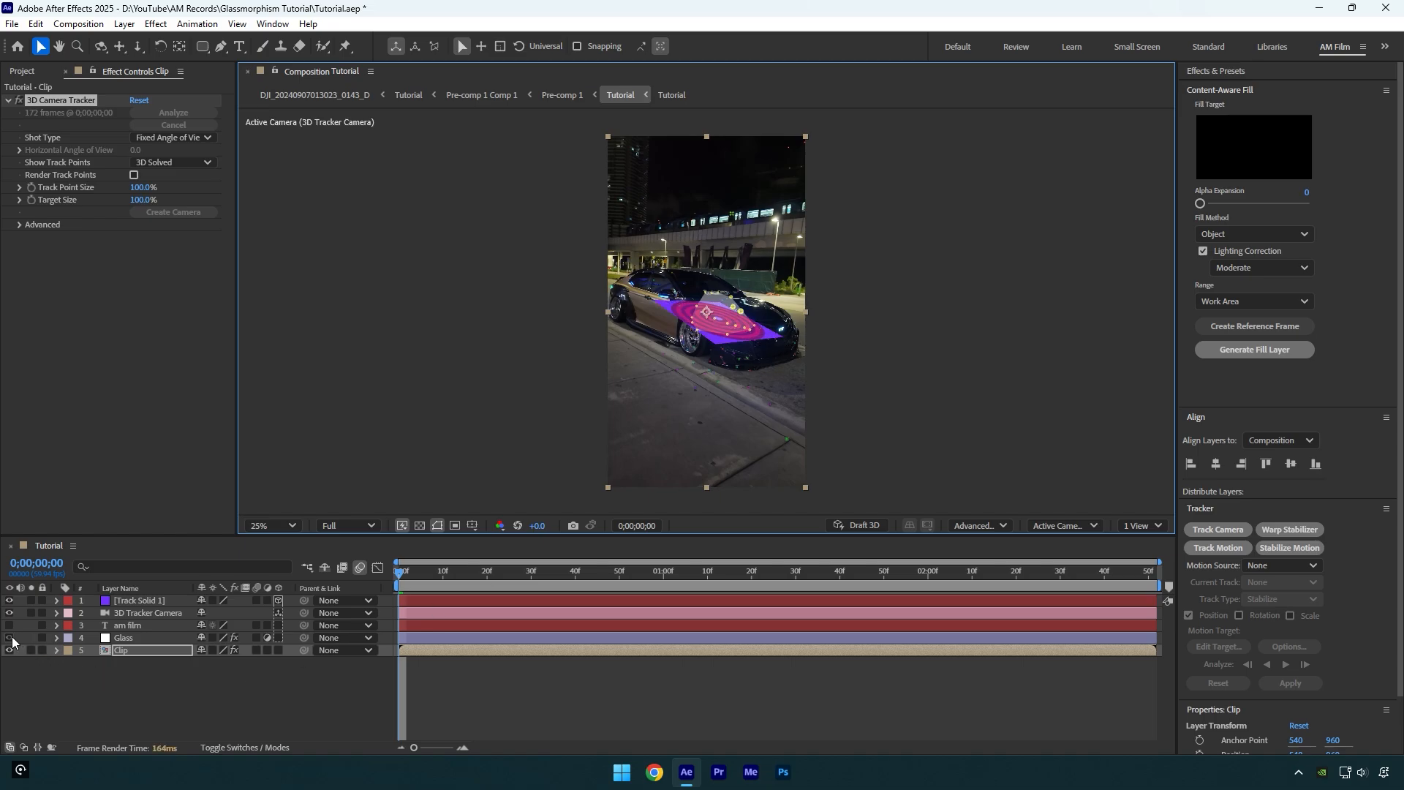
left_click(123, 636)
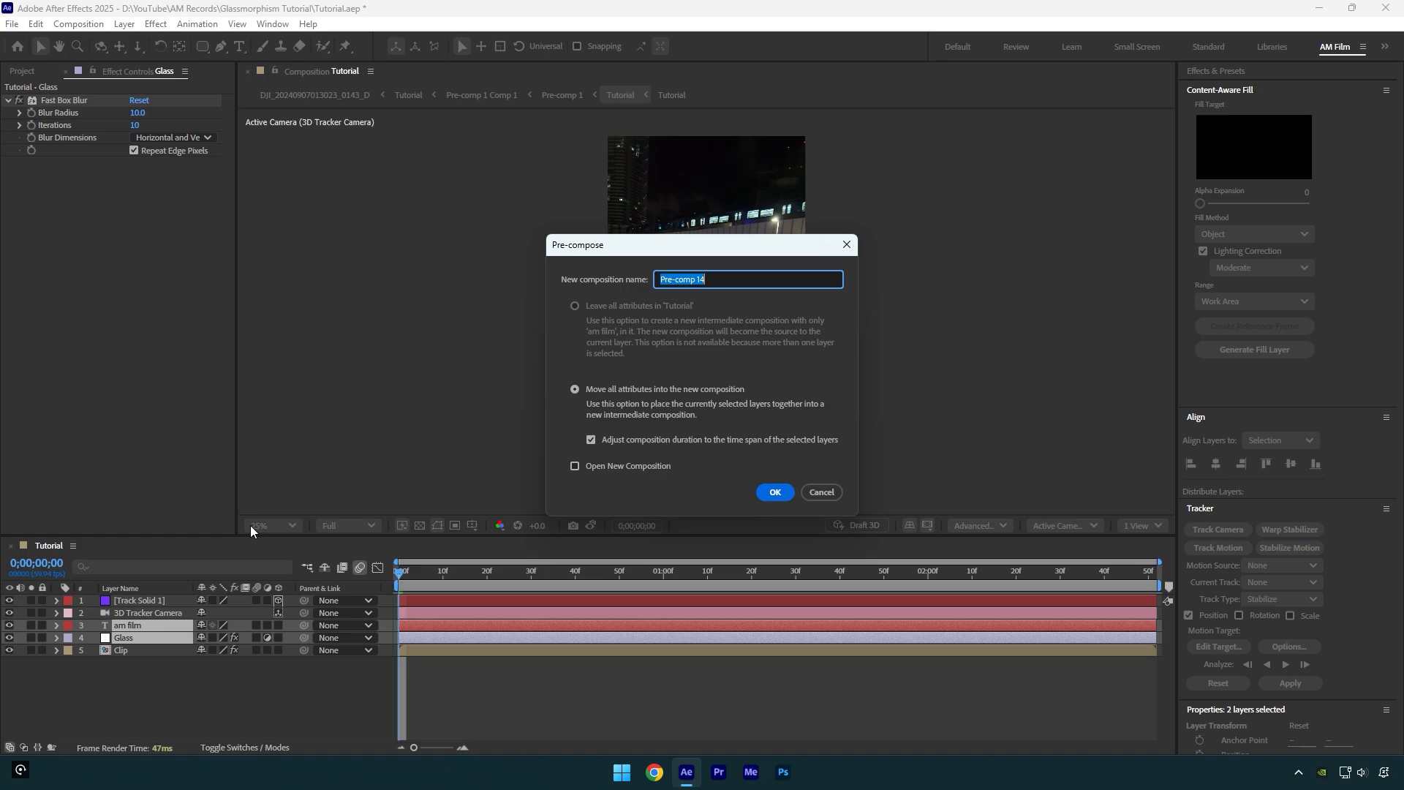
- Pre-compose the text and Glass layers into a composition named Glass with Move all attributes
type("Glass")
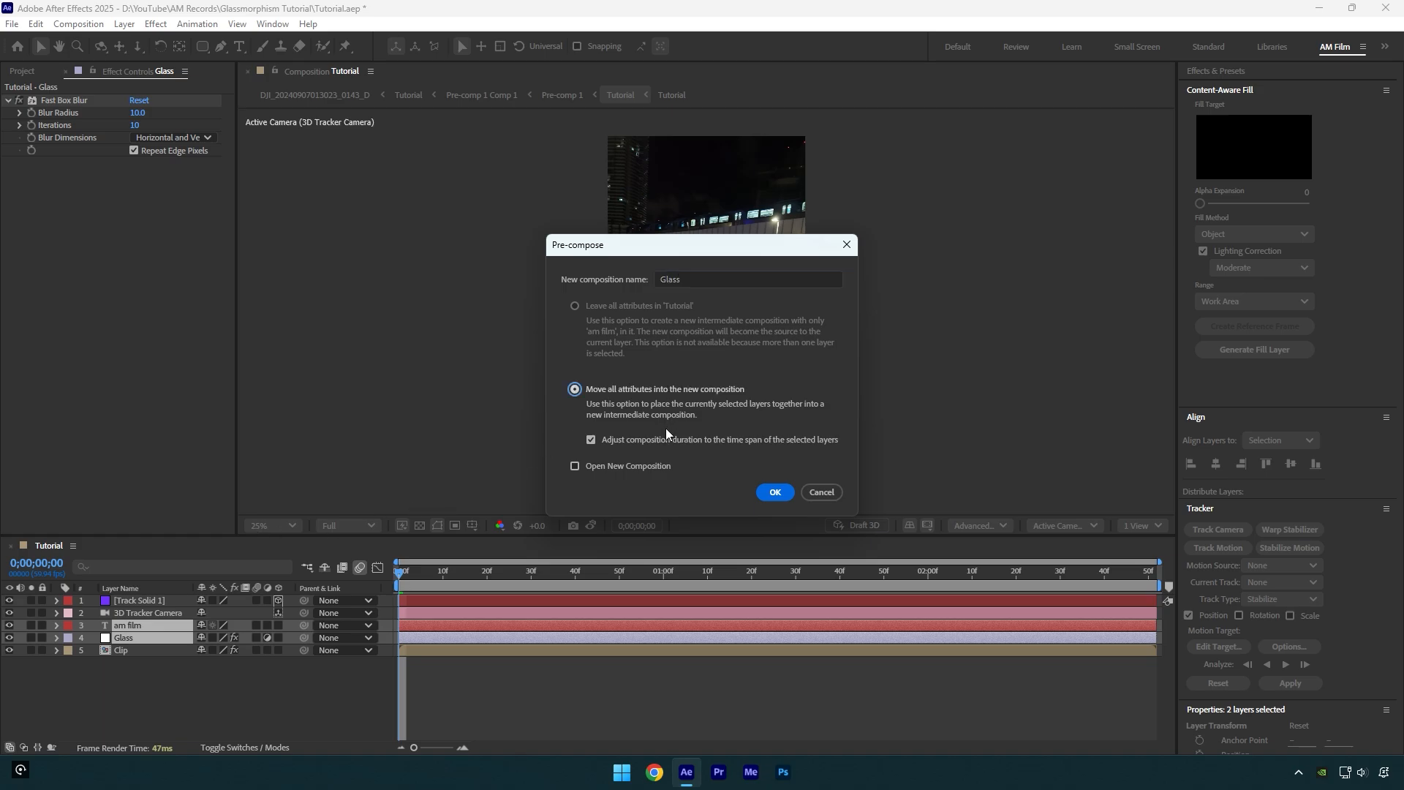
left_click(774, 491)
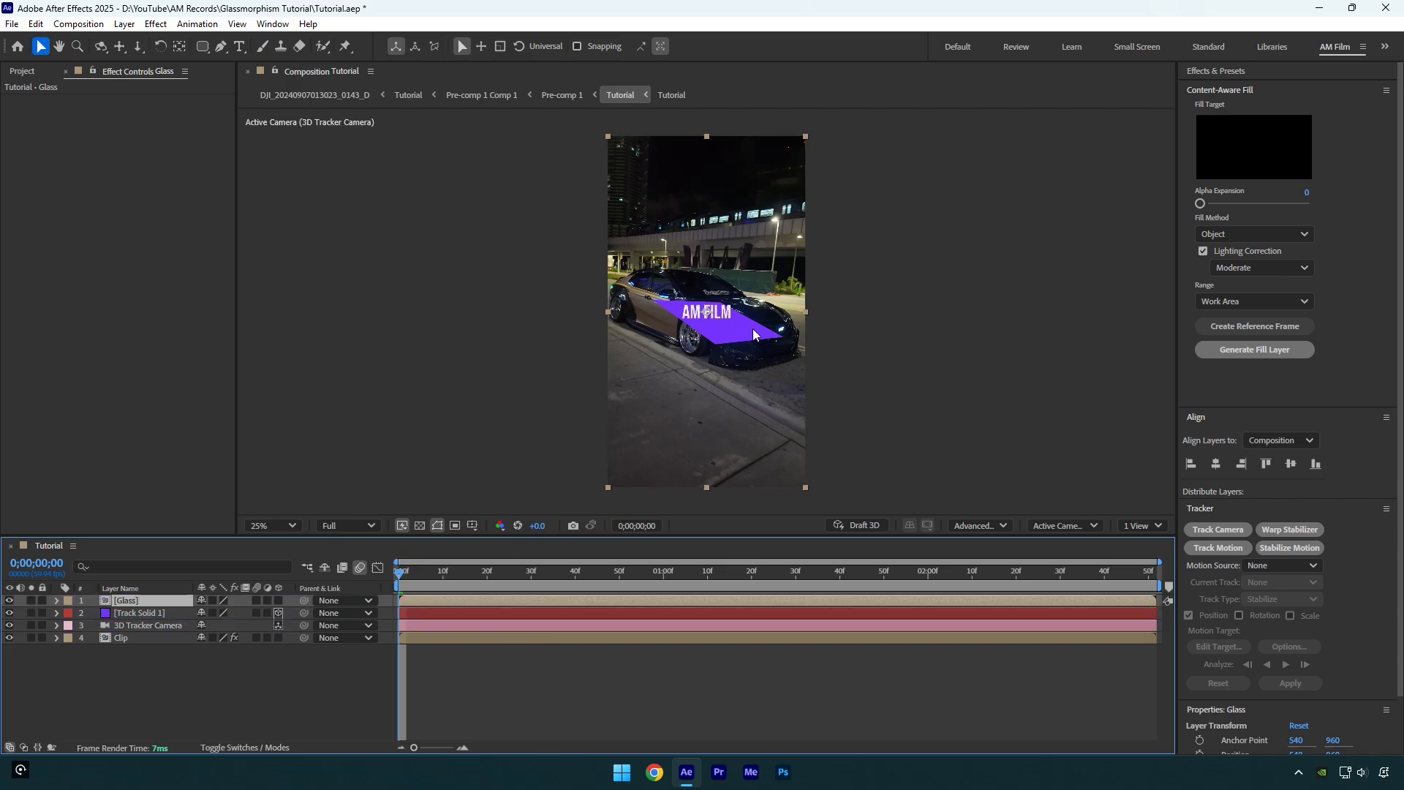
mouse_move(206, 561)
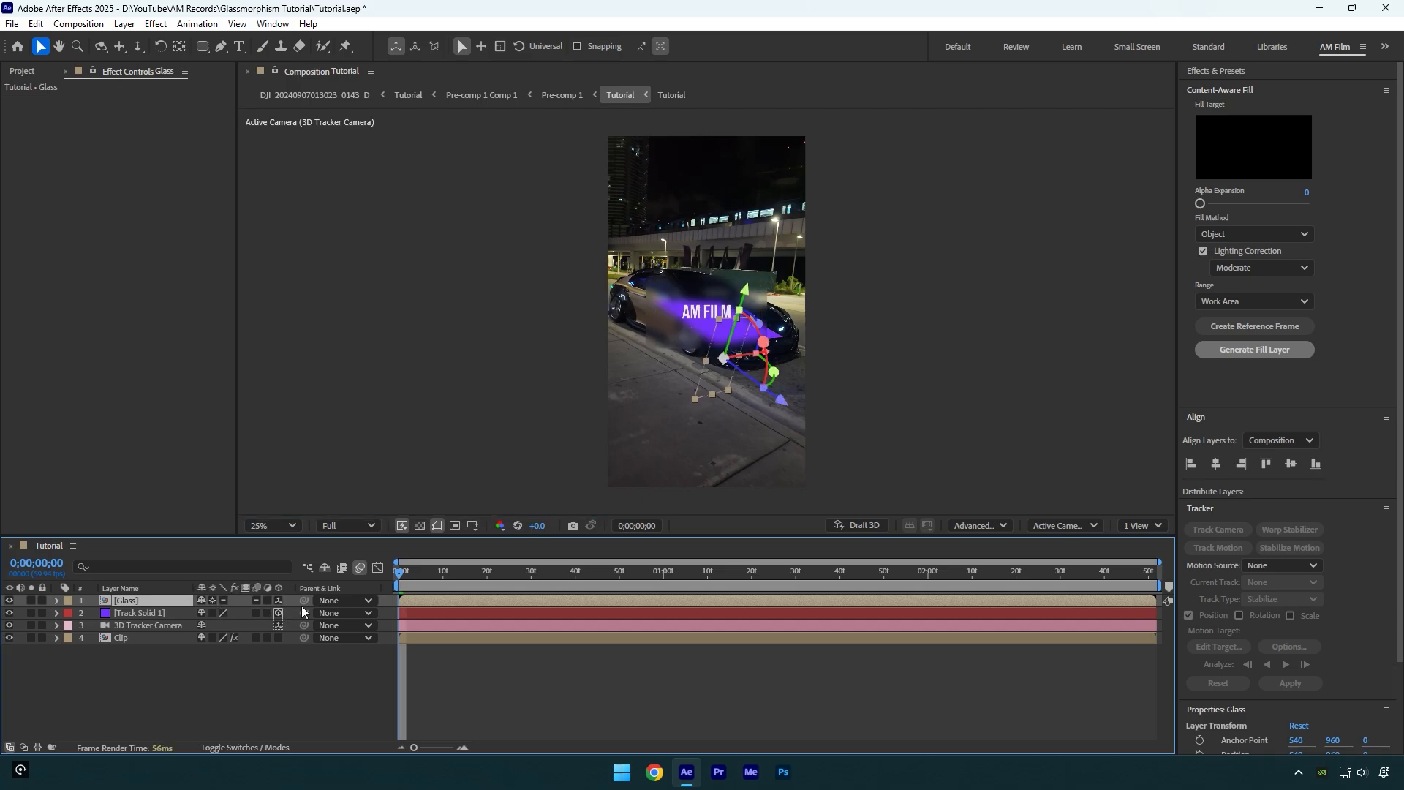
- Scrub to around 1;52 to check the Glass panel sticks to the car
left_click(893, 571)
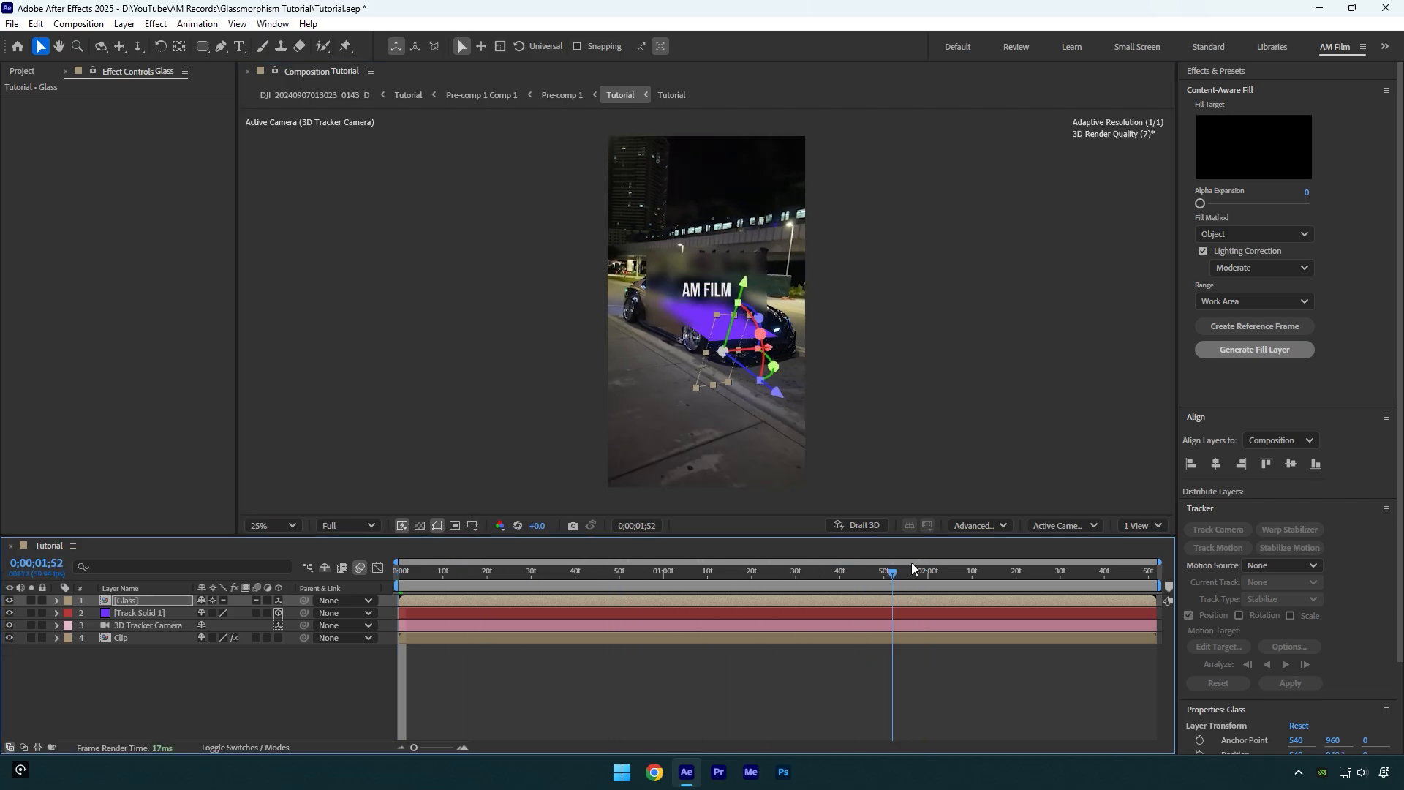